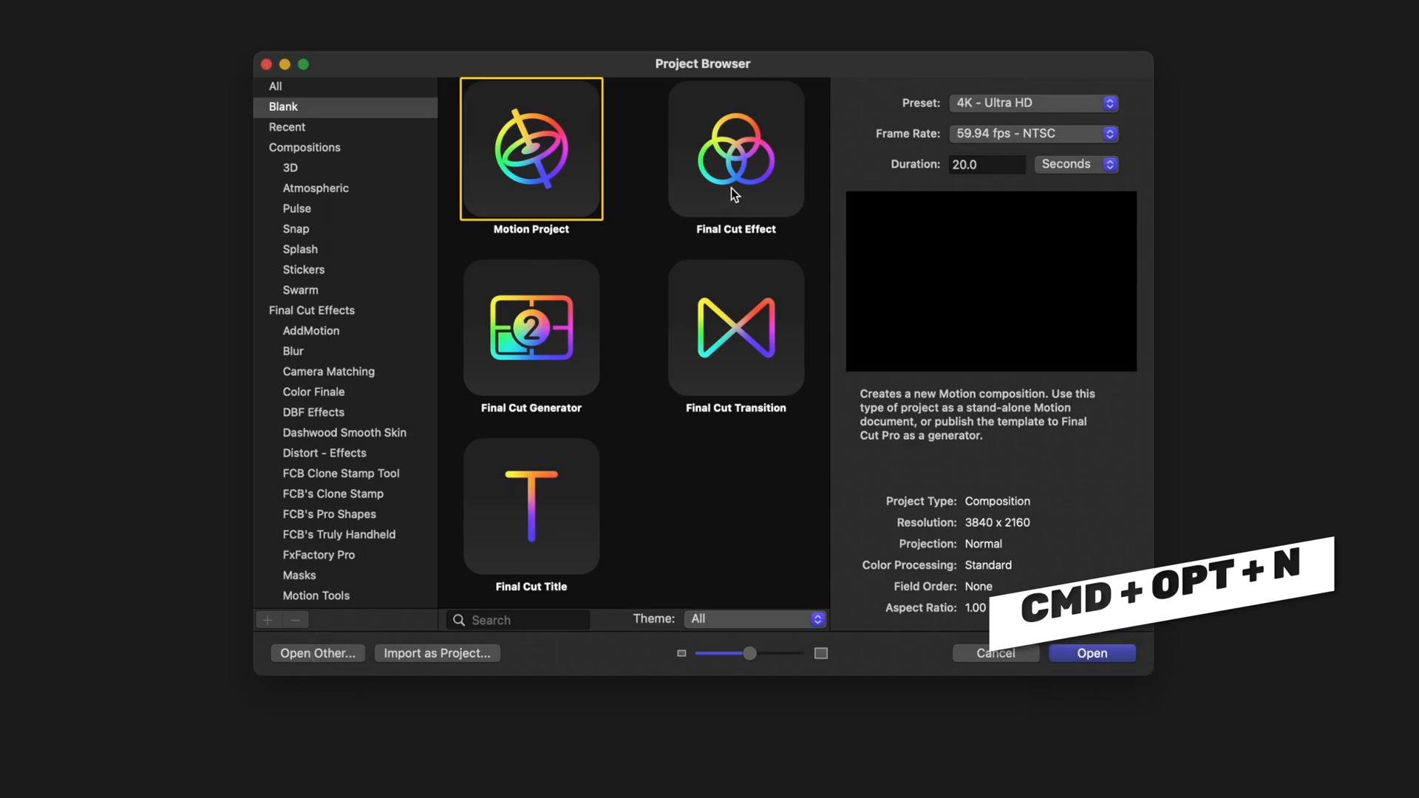
# Step: Create a new blank Final Cut Effect project from the Project Browser
pyautogui.click(735, 148)
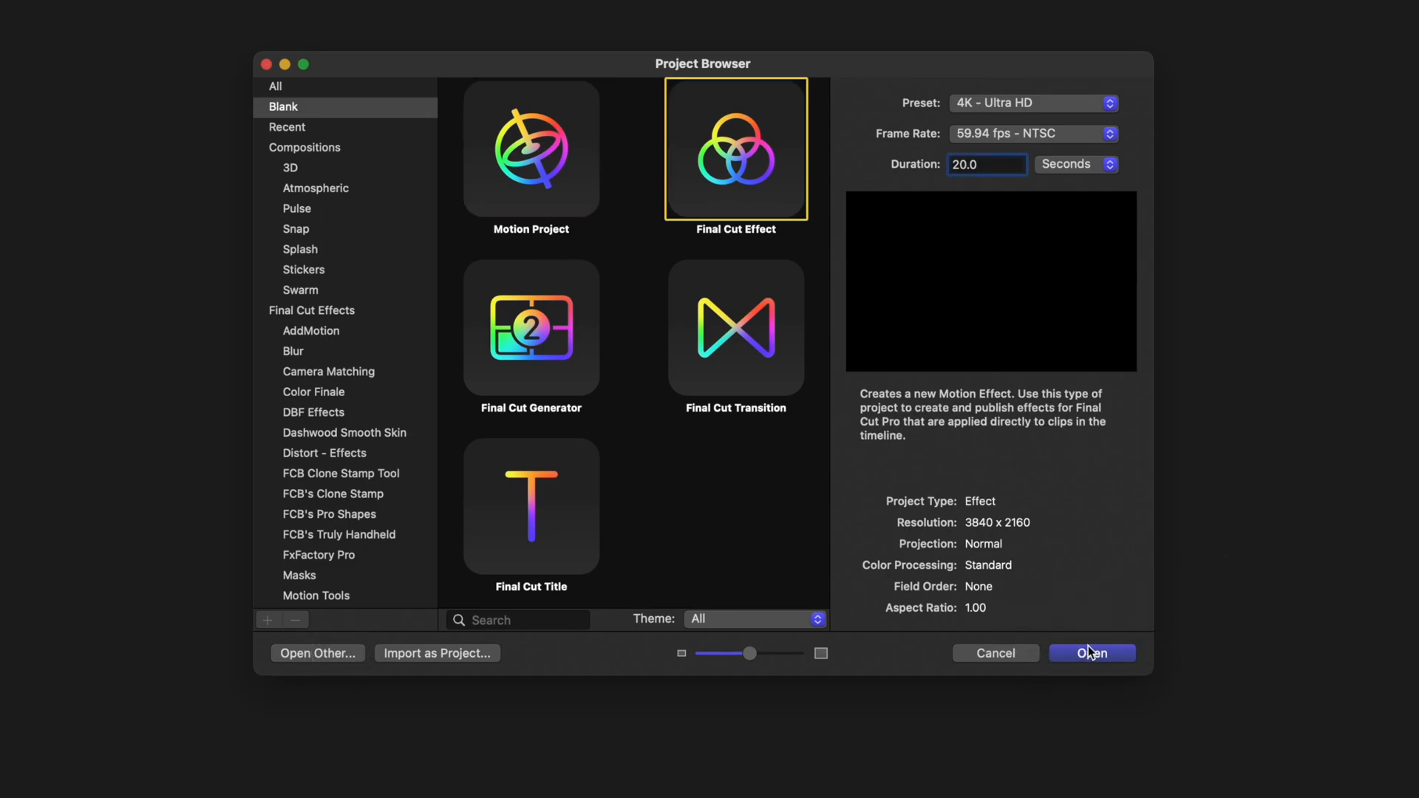
pyautogui.click(1091, 653)
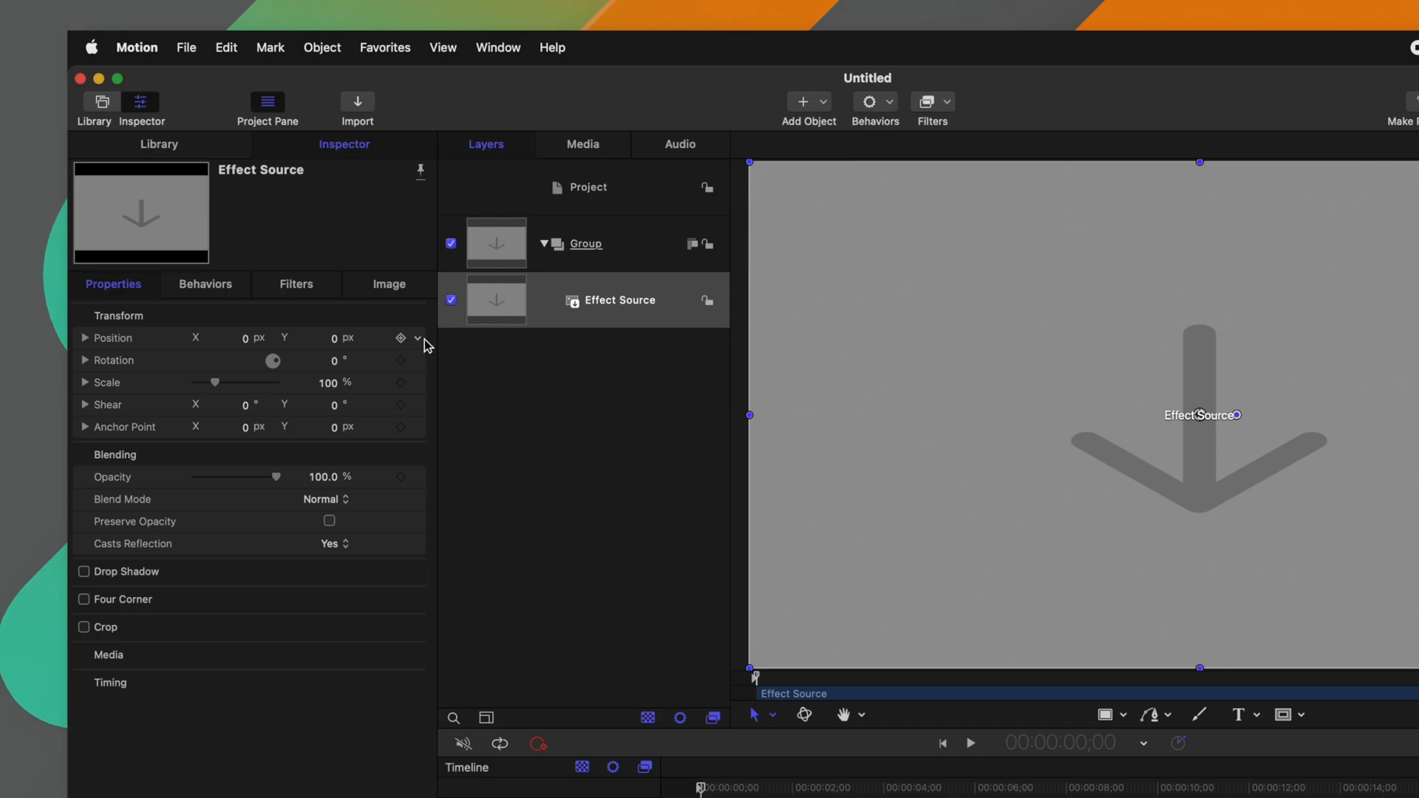
# Step: Add a Wriggle behaviour to the Effect Source's Position parameter
pyautogui.click(417, 337)
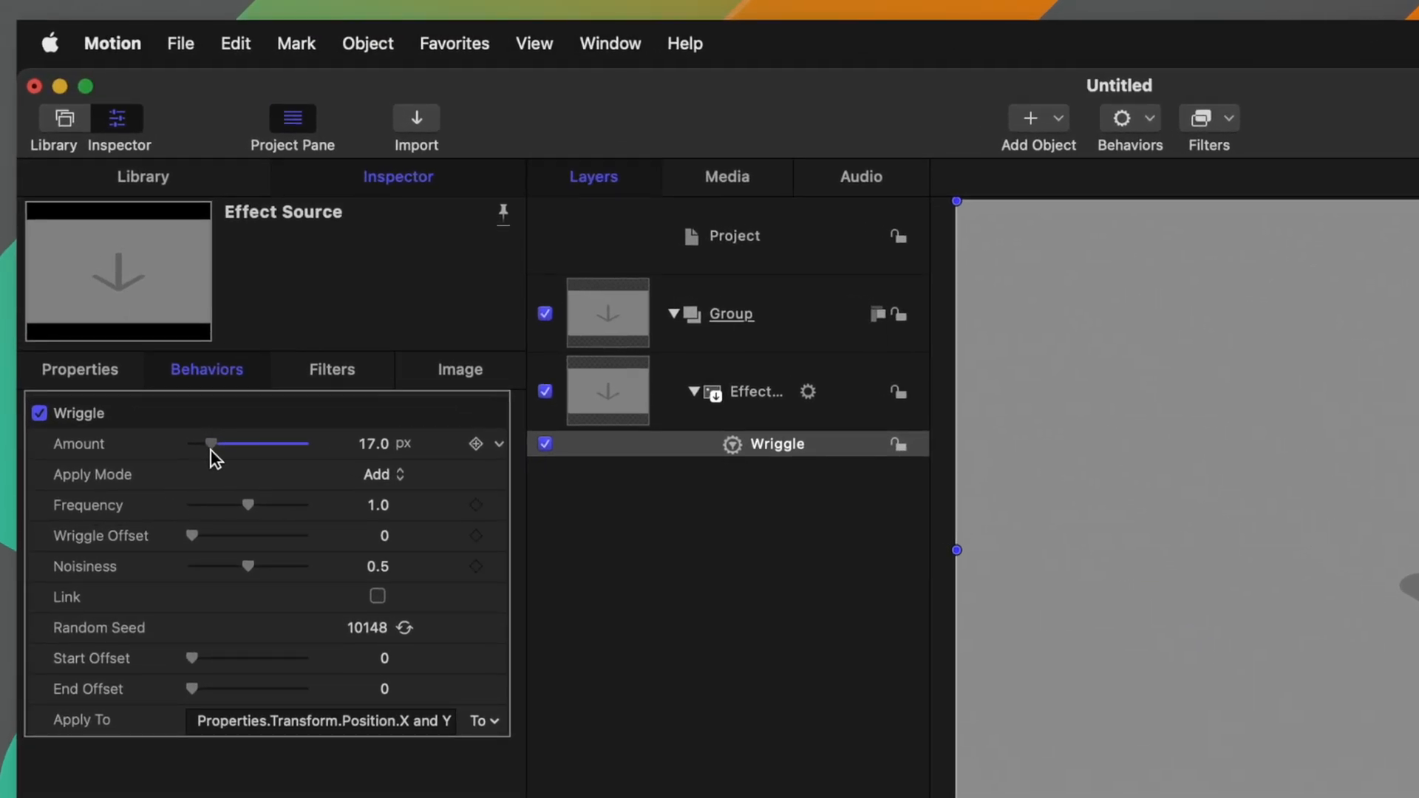
# Step: Tune the Wriggle to Amount 21 px, Add and Subtract mode, Frequency 1.26, Noisiness 0.12
pyautogui.moveTo(210, 444); pyautogui.dragTo(217, 444)
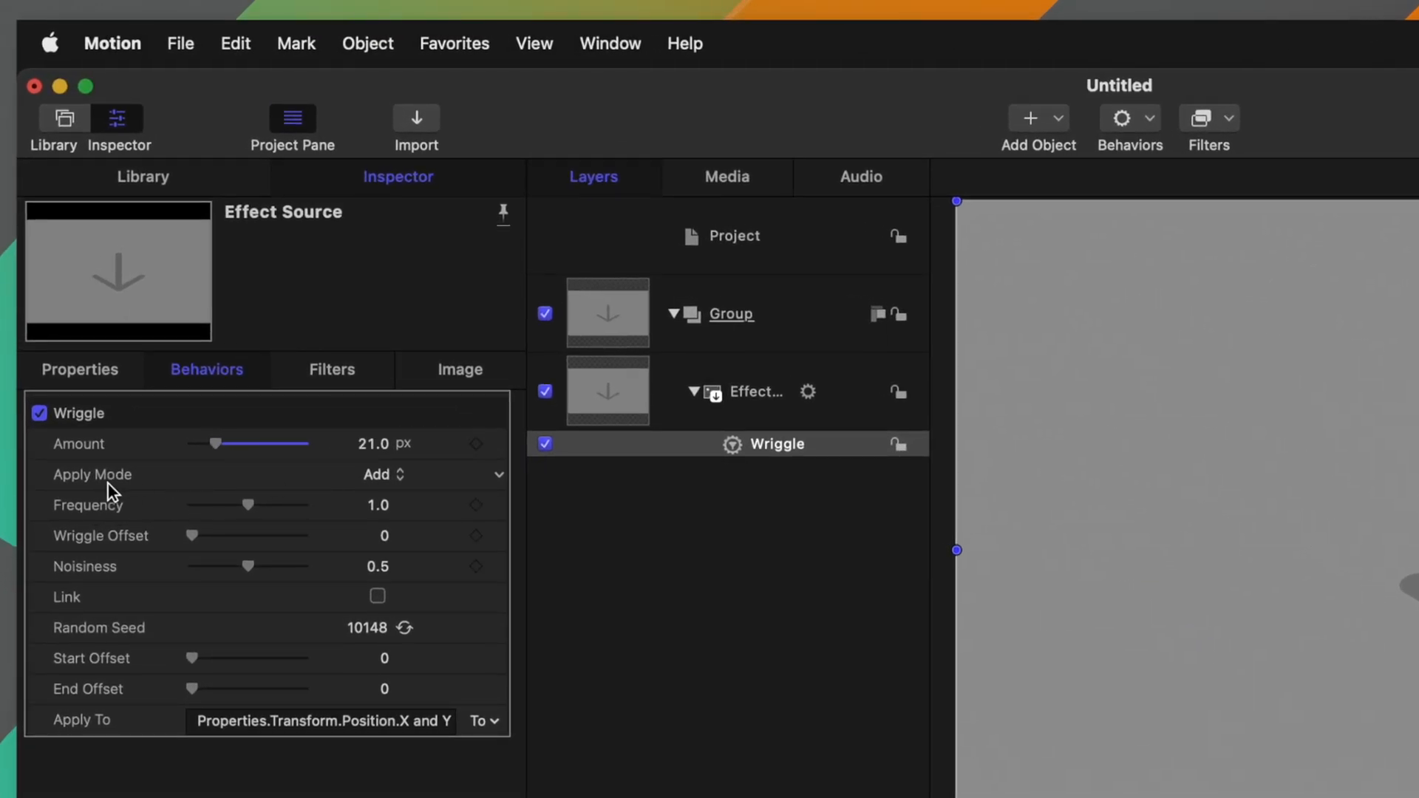
pyautogui.click(380, 474)
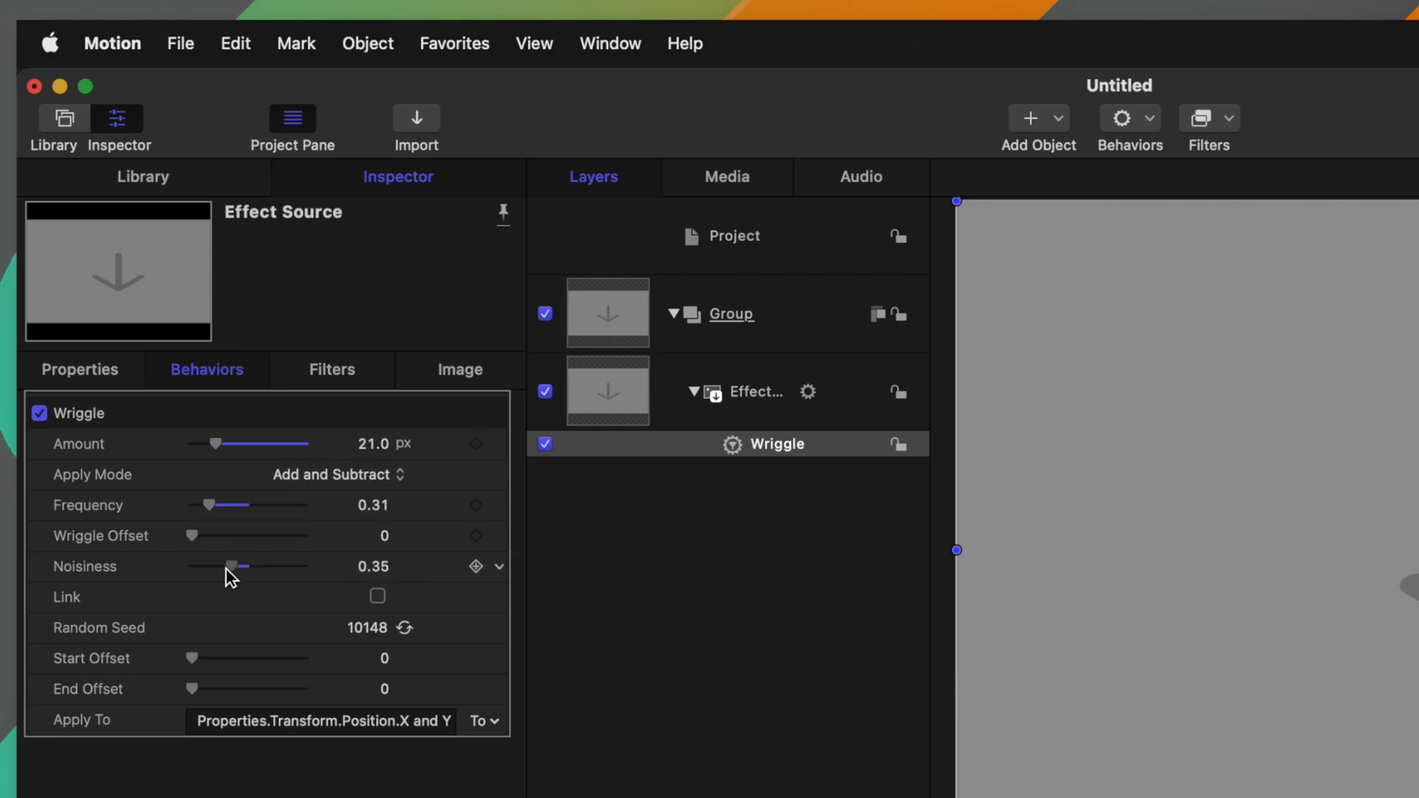
pyautogui.moveTo(238, 566); pyautogui.dragTo(195, 567)
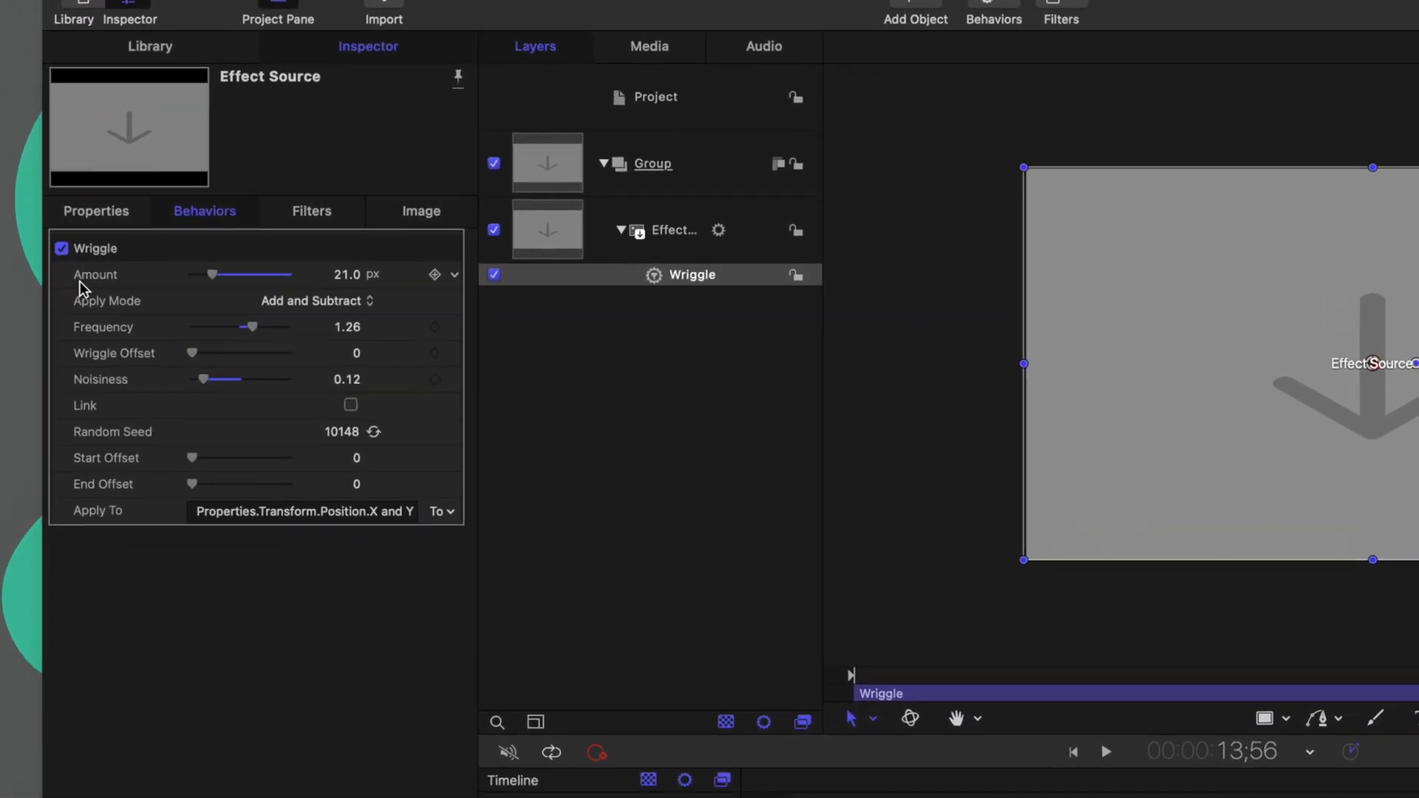
# Step: Show the Timeline pane with the playhead near the project's end
pyautogui.click(454, 275)
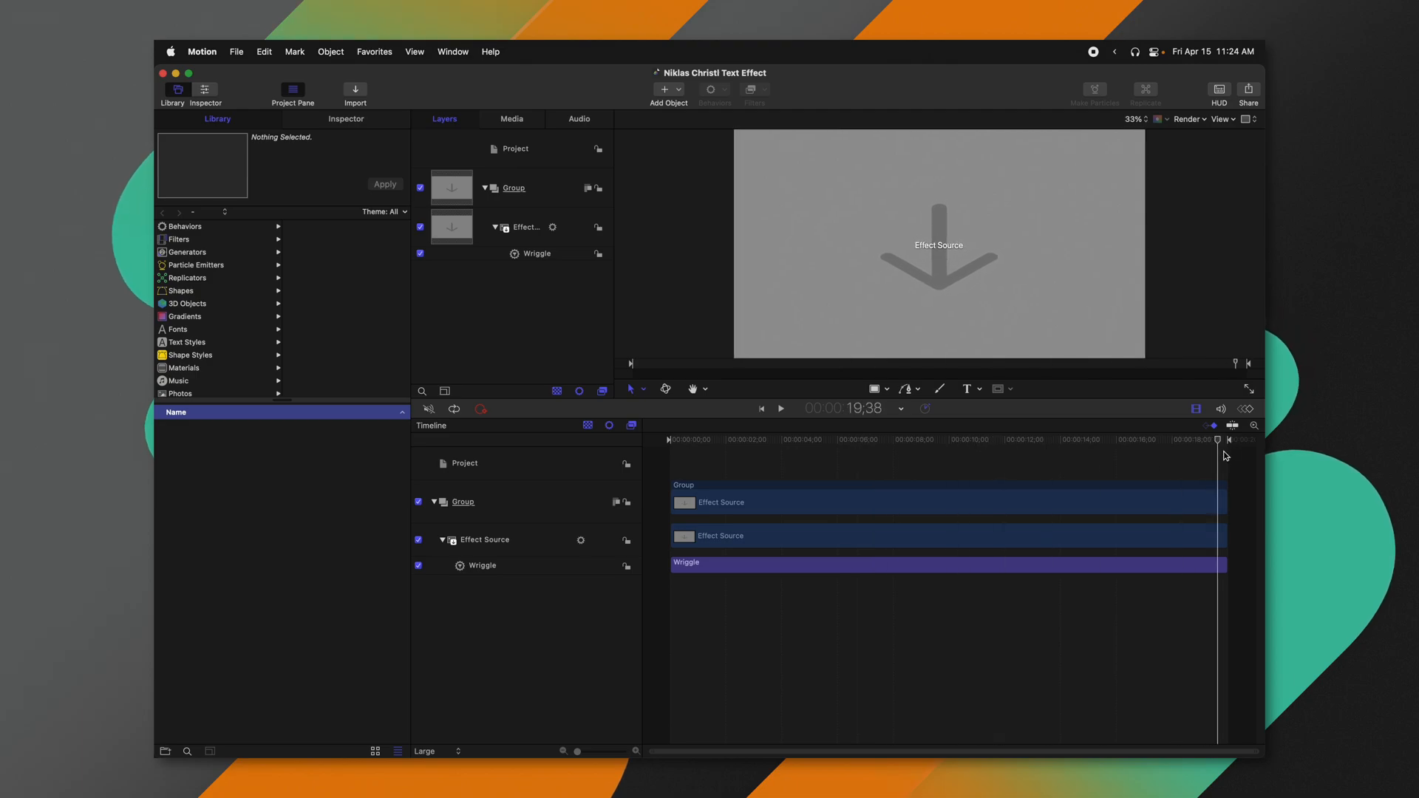
# Step: Add a marker at the effect's end and set its type to Project Loop End
pyautogui.press('shift+m')
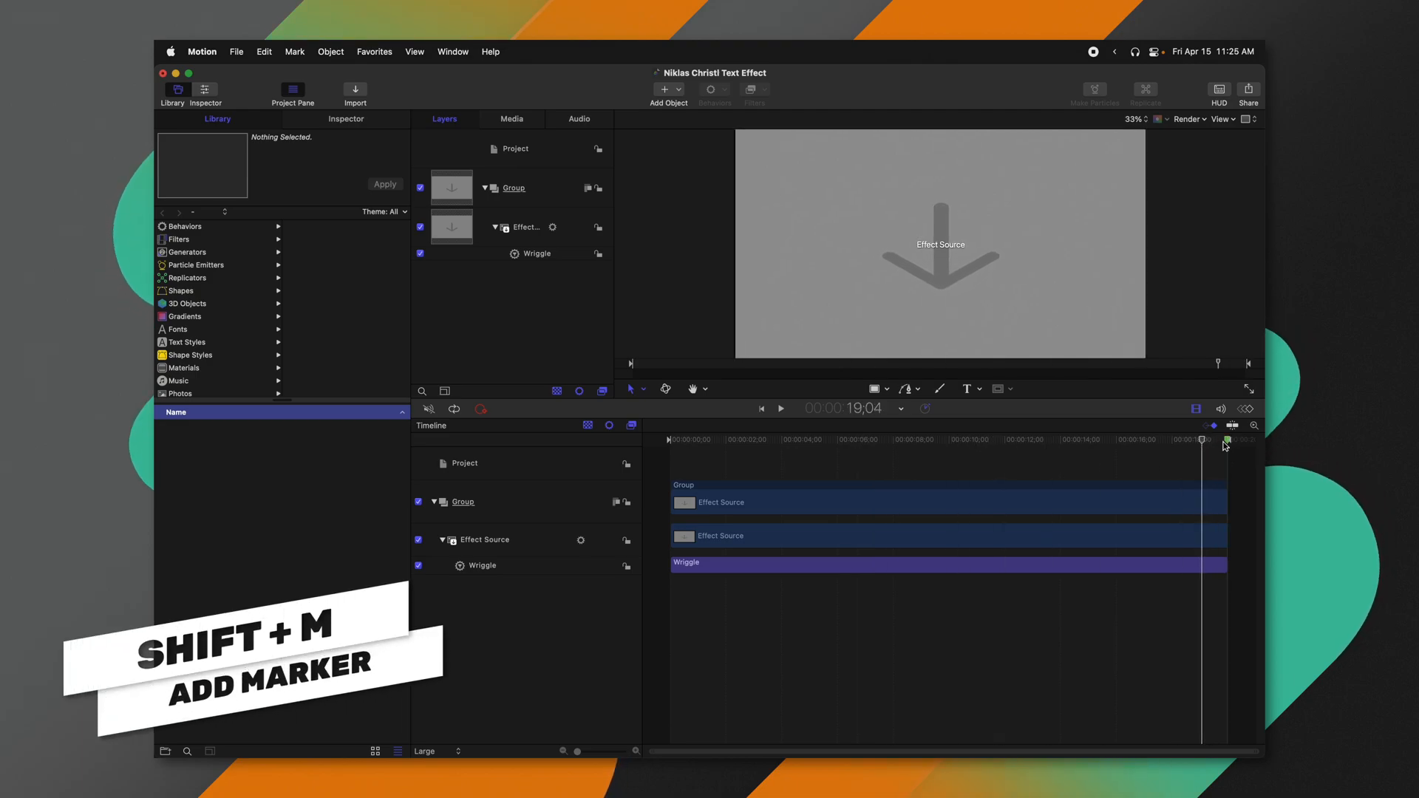
pyautogui.press('shift+m')
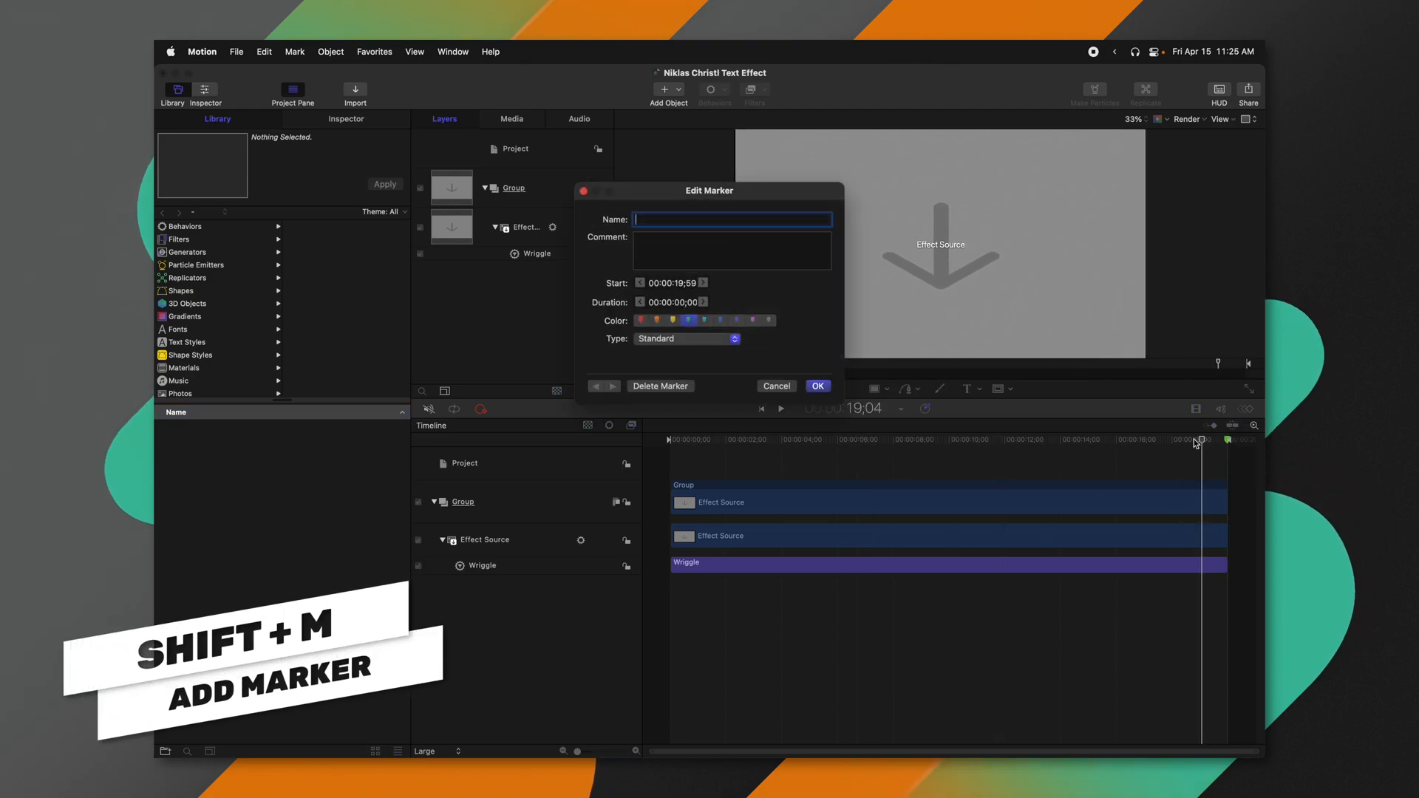
pyautogui.click(685, 338)
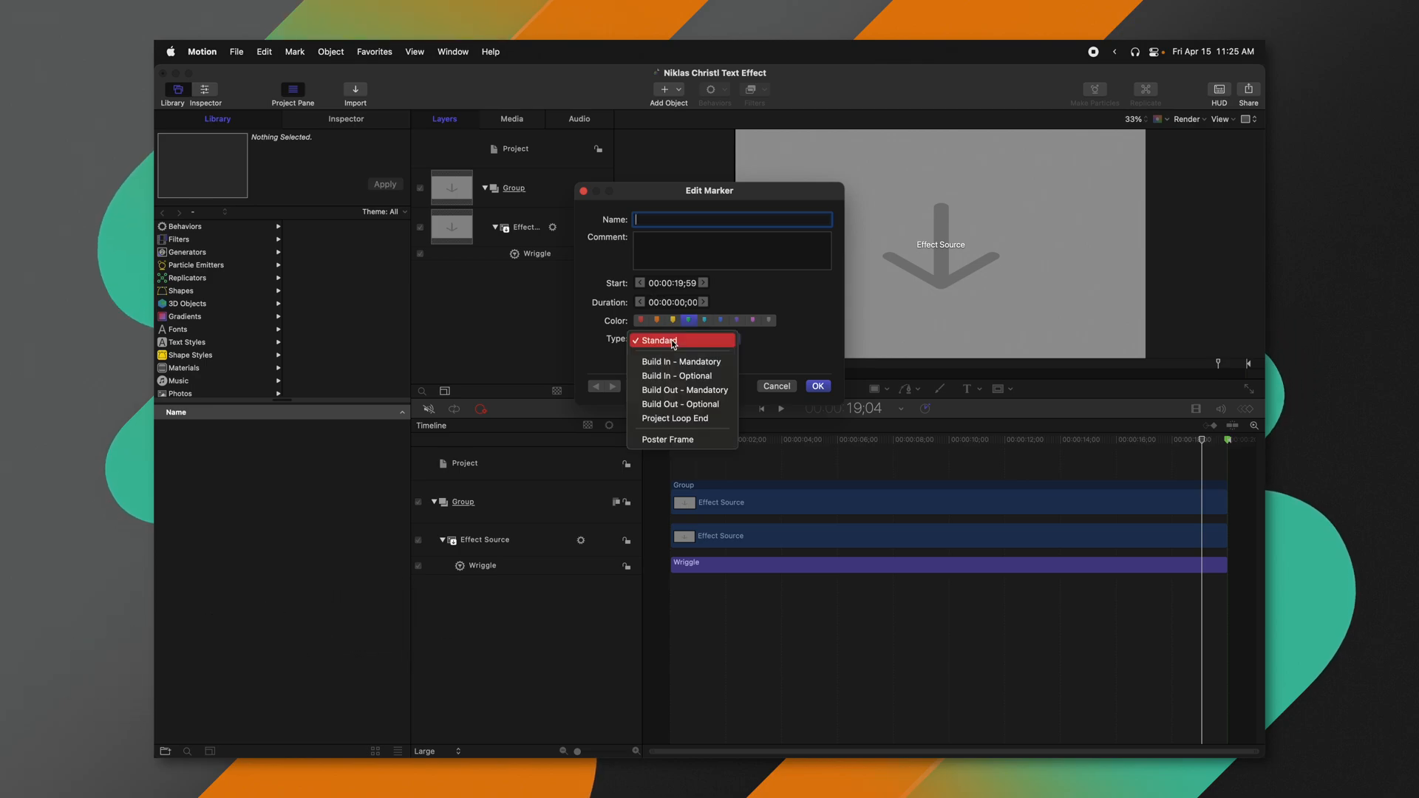
pyautogui.click(674, 419)
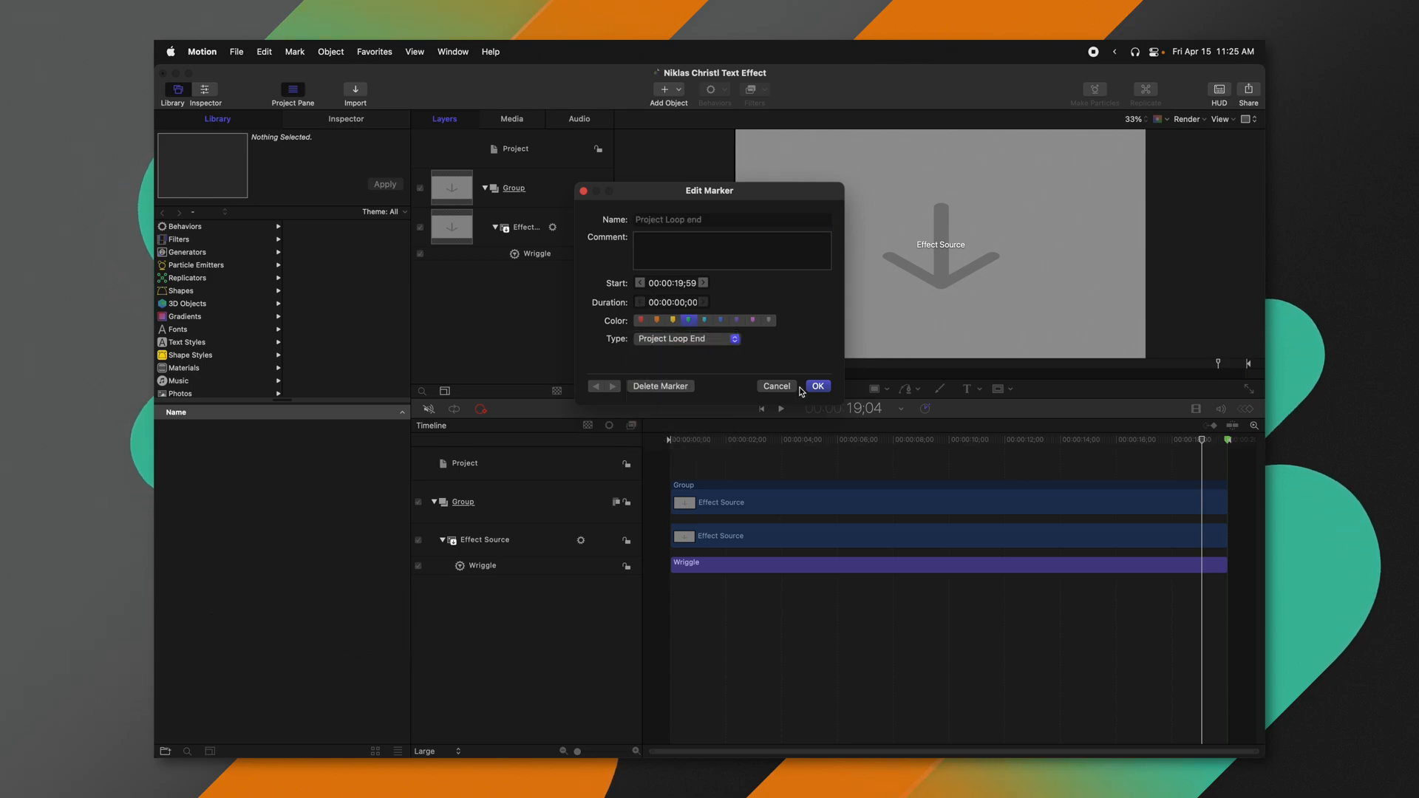
pyautogui.click(816, 386)
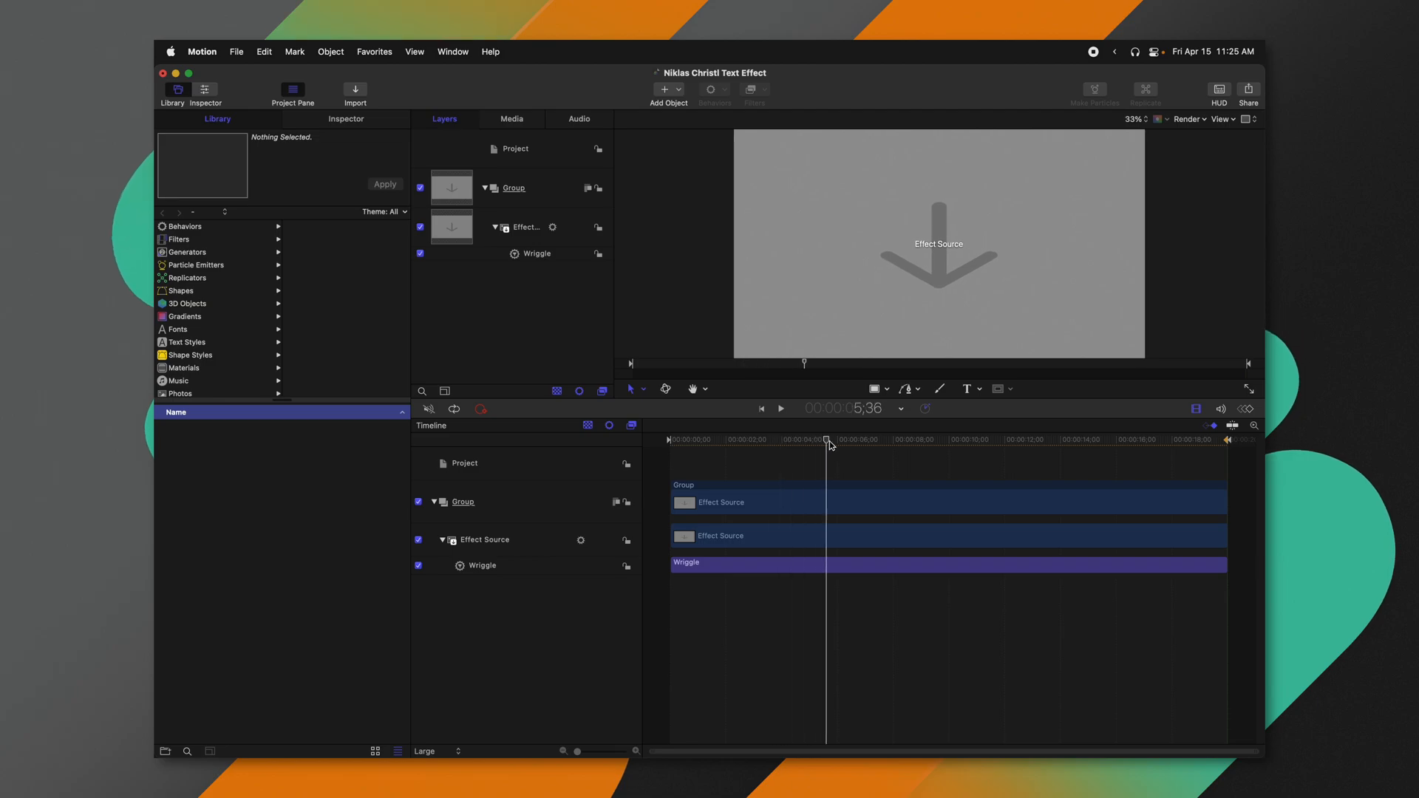
pyautogui.moveTo(825, 442); pyautogui.dragTo(877, 442)
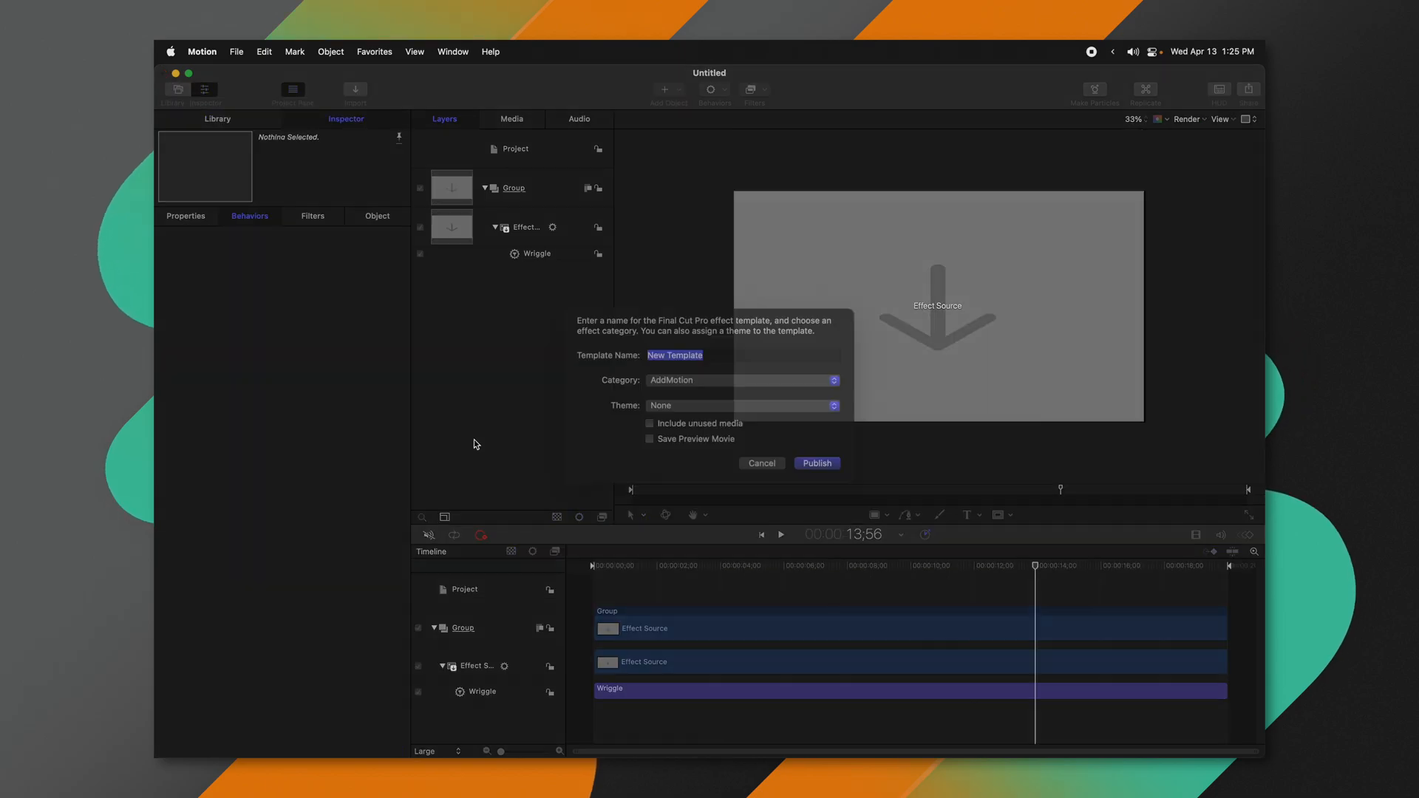
# Step: Publish the effect template under the Tutorial category with the name 'Niklas'
pyautogui.click(741, 380)
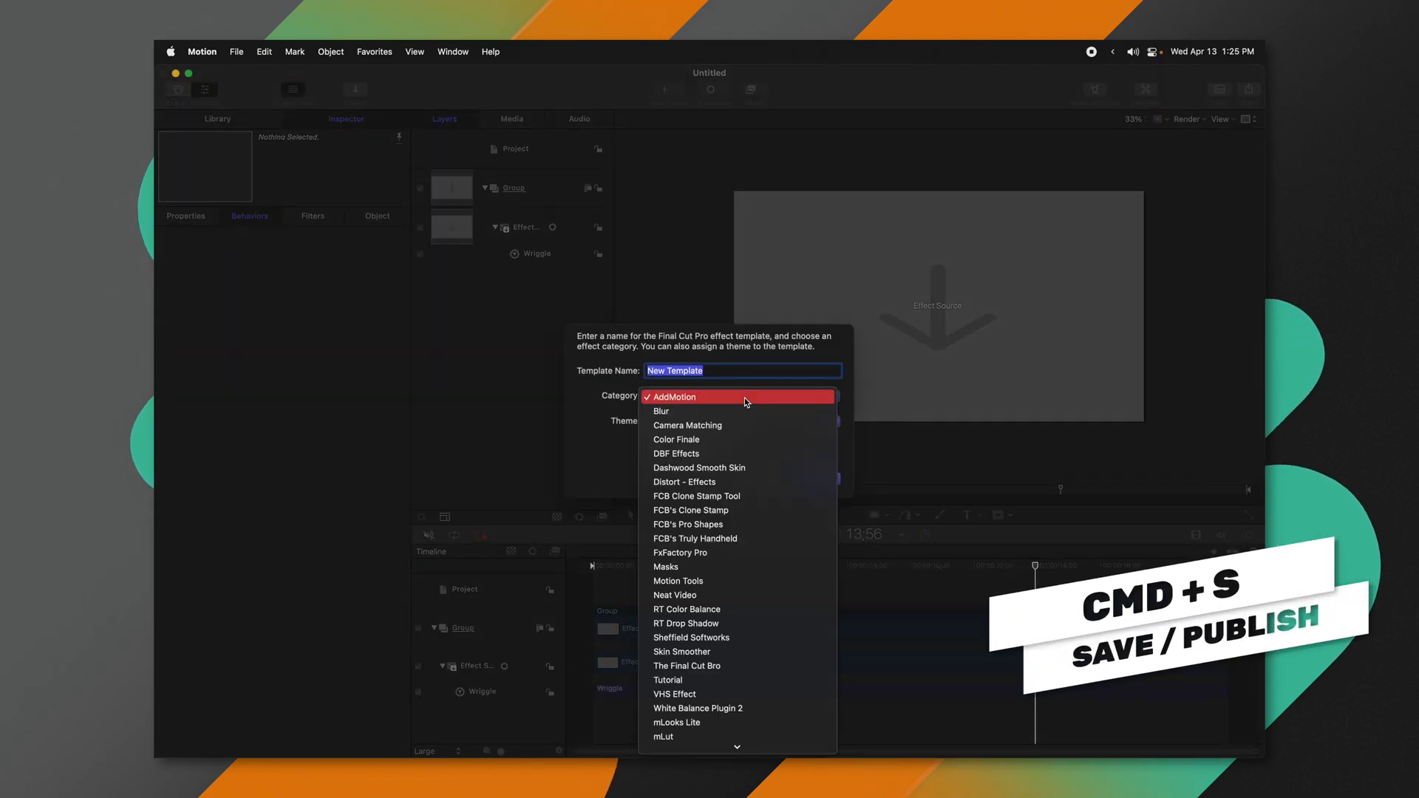
pyautogui.click(668, 680)
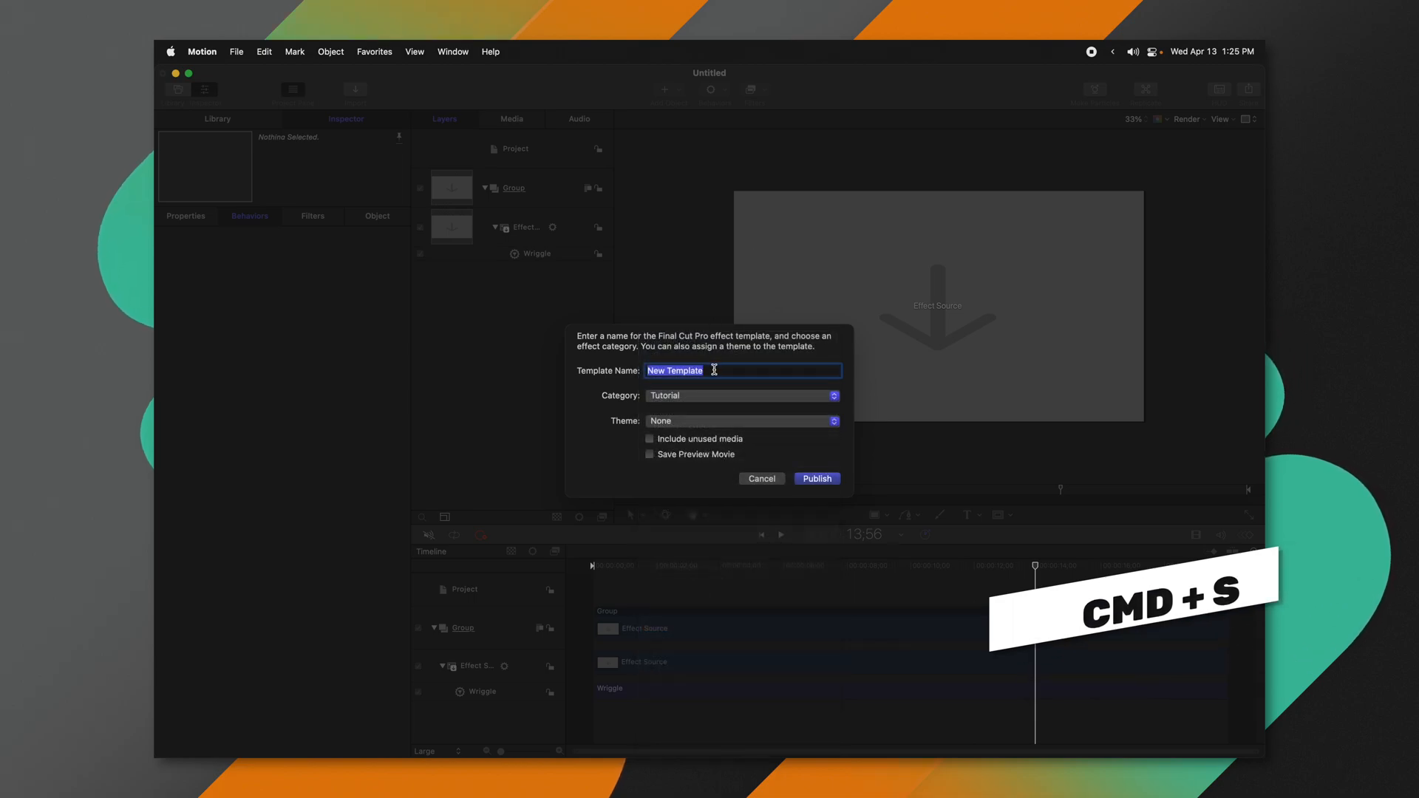
pyautogui.write('Niklas Christl')
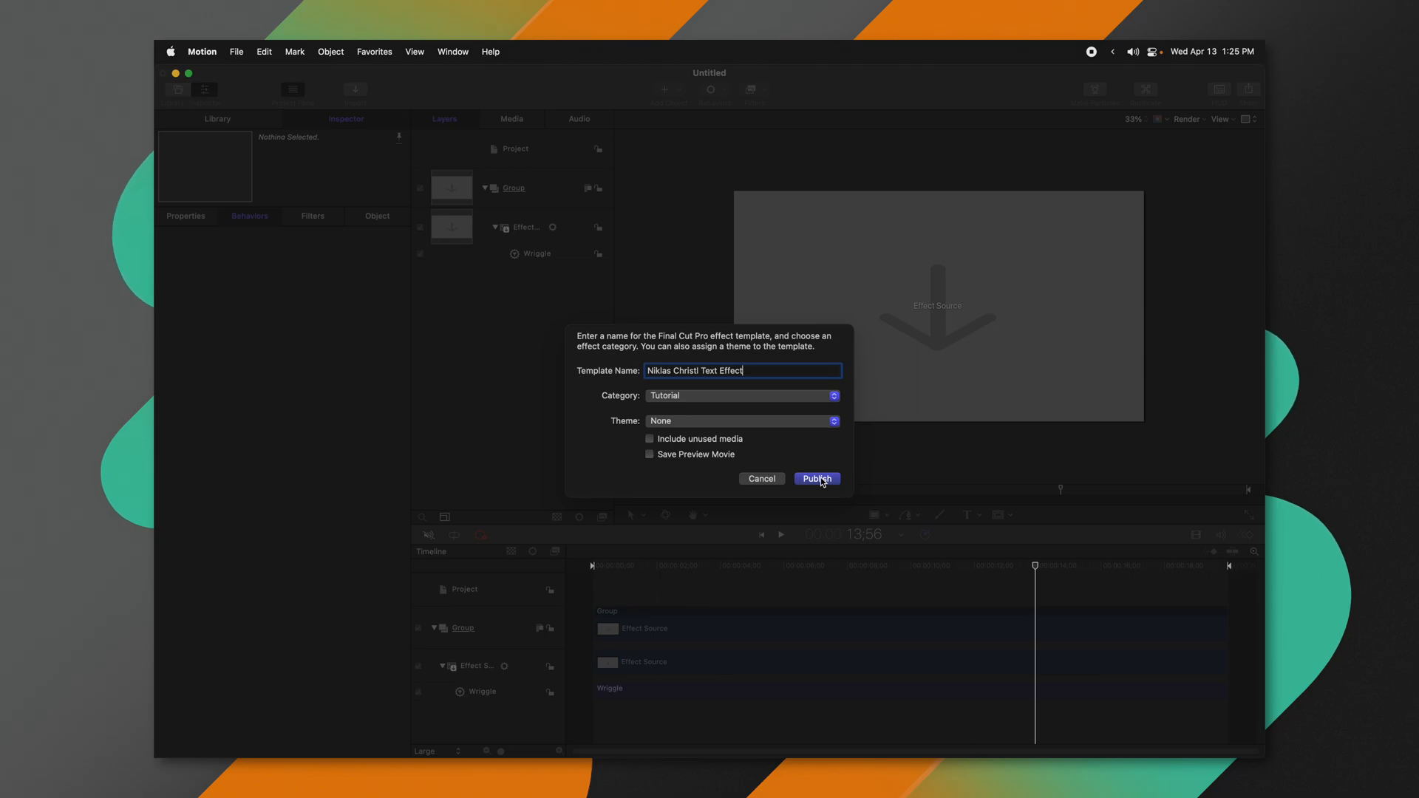
pyautogui.click(816, 478)
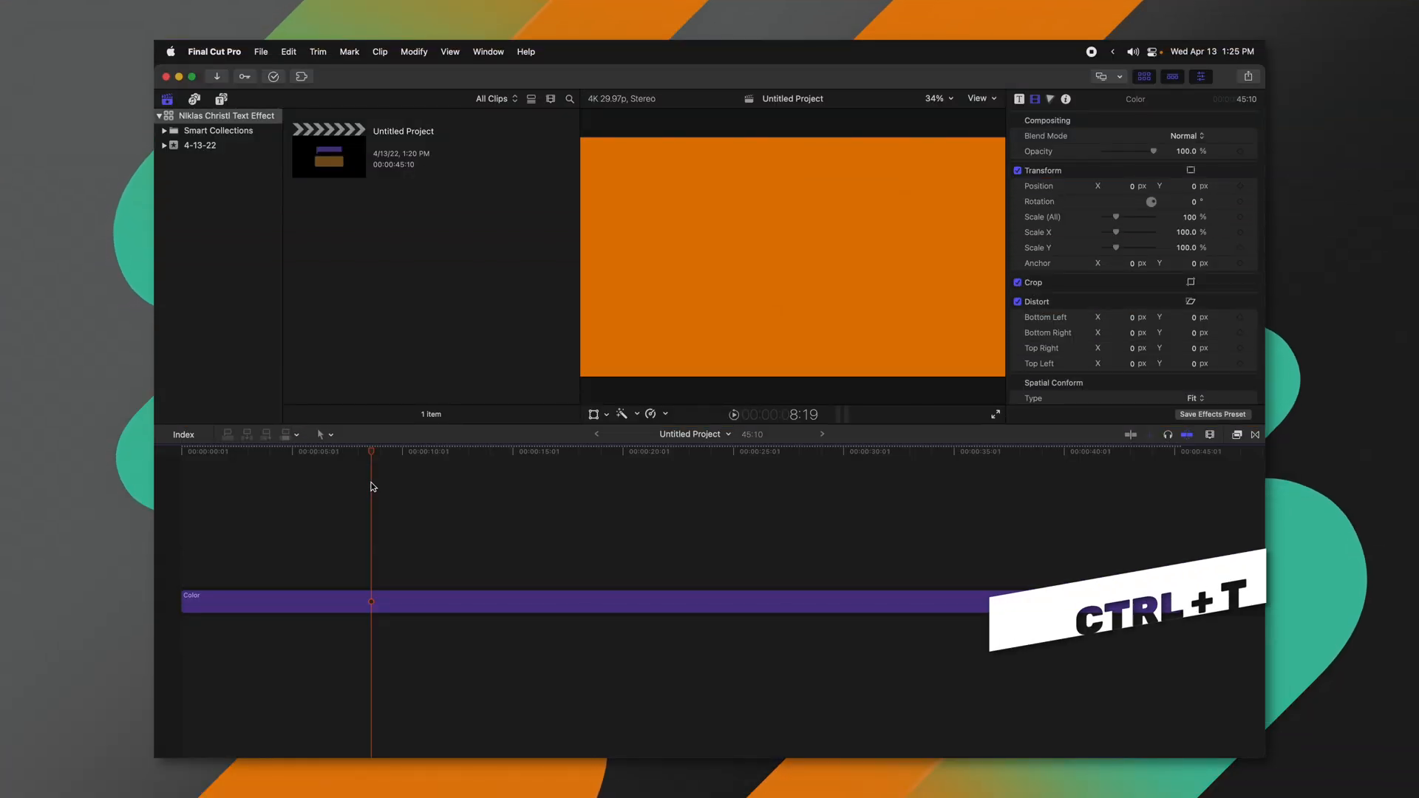
# Step: Add a SUBSCRIBE! basic title over the orange clip and apply the published wriggle effect
pyautogui.press('ctrl+t')
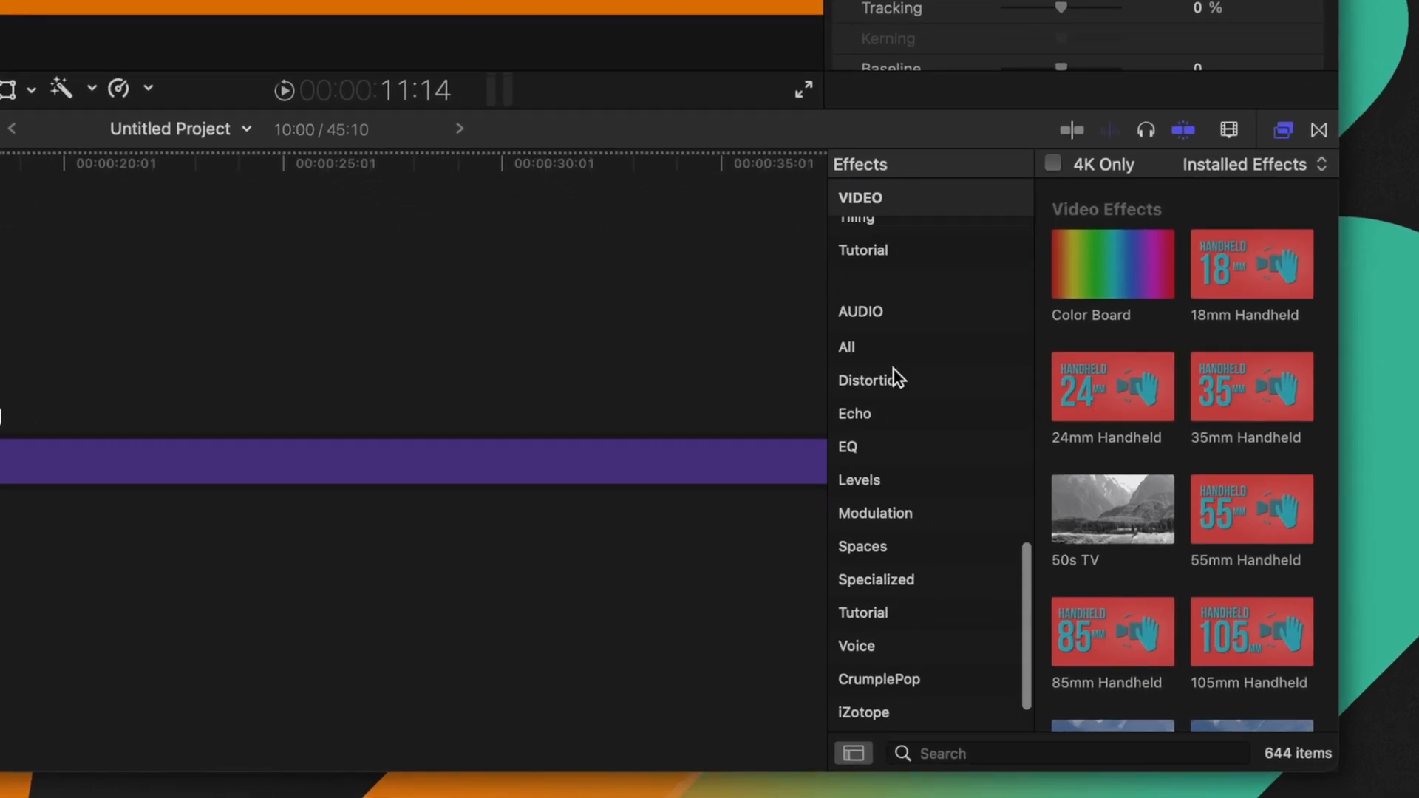
pyautogui.click(862, 481)
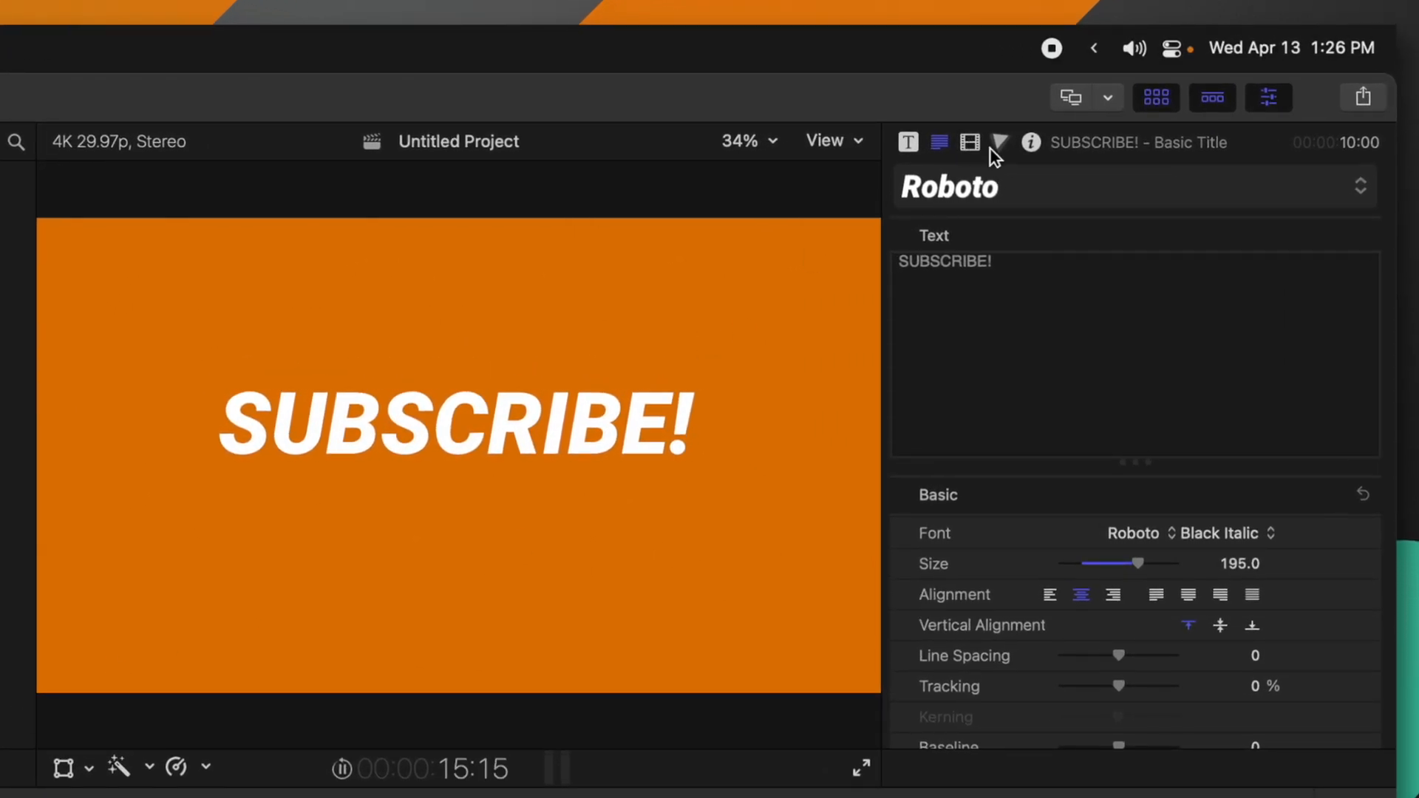
# Step: In the Video Inspector lower the title's wriggle Amount from 21 px to 8 px
pyautogui.click(970, 142)
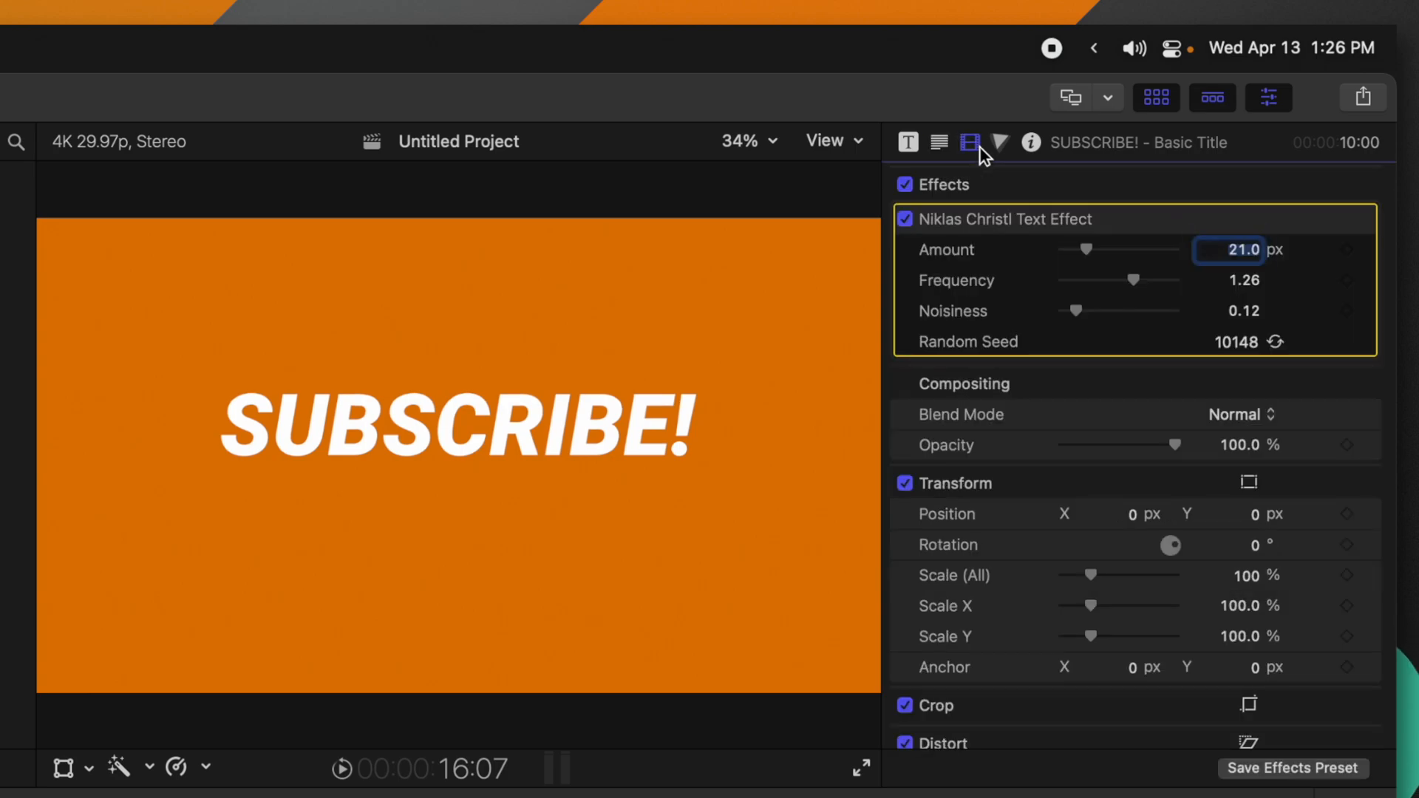
pyautogui.moveTo(1096, 250); pyautogui.dragTo(1074, 250)
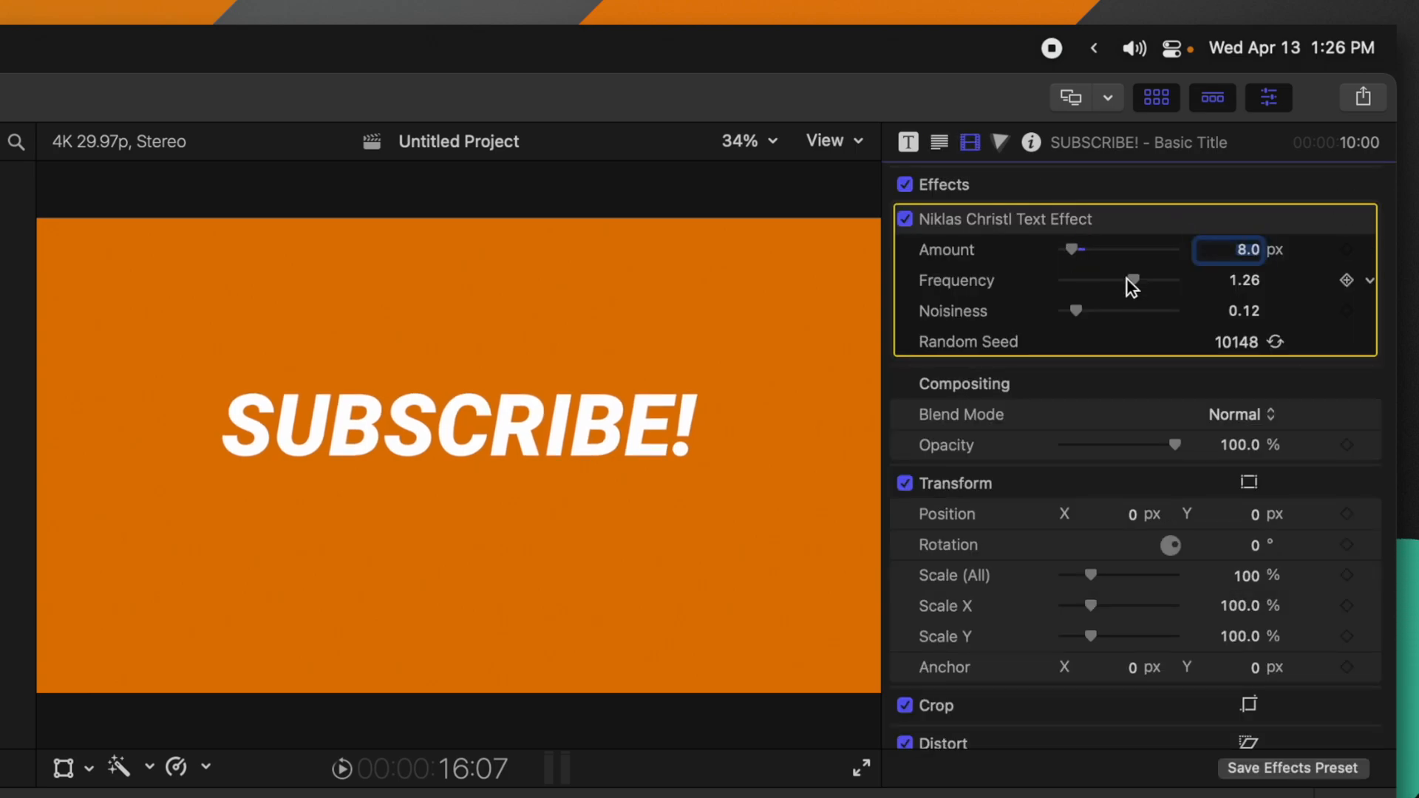